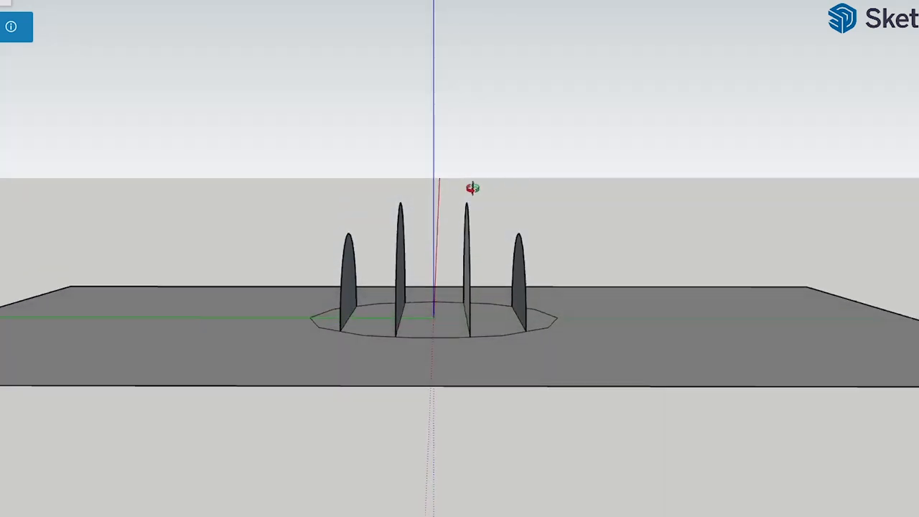
# Step: Orbit over the slatted dome, then face the doorway dome in the Ascent A model
pyautogui.moveTo(473, 188); pyautogui.dragTo(598, 387)
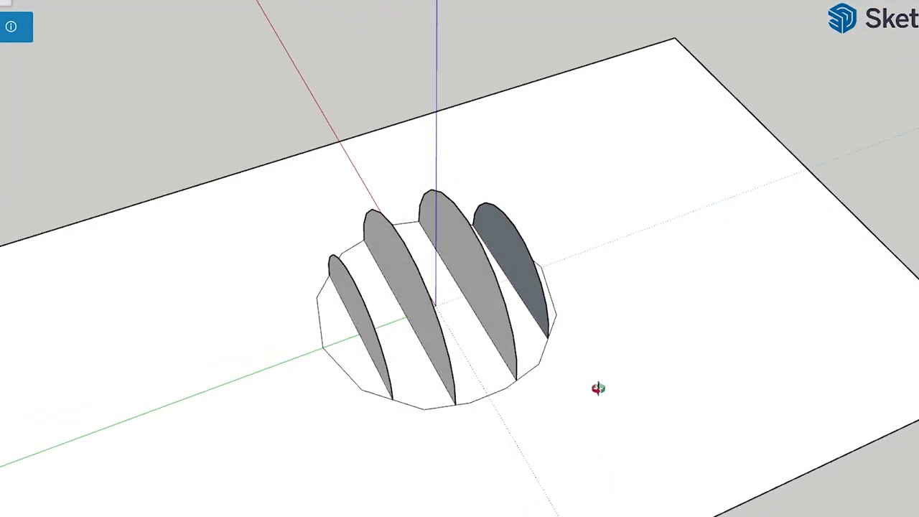
pyautogui.moveTo(598, 388); pyautogui.dragTo(831, 216)
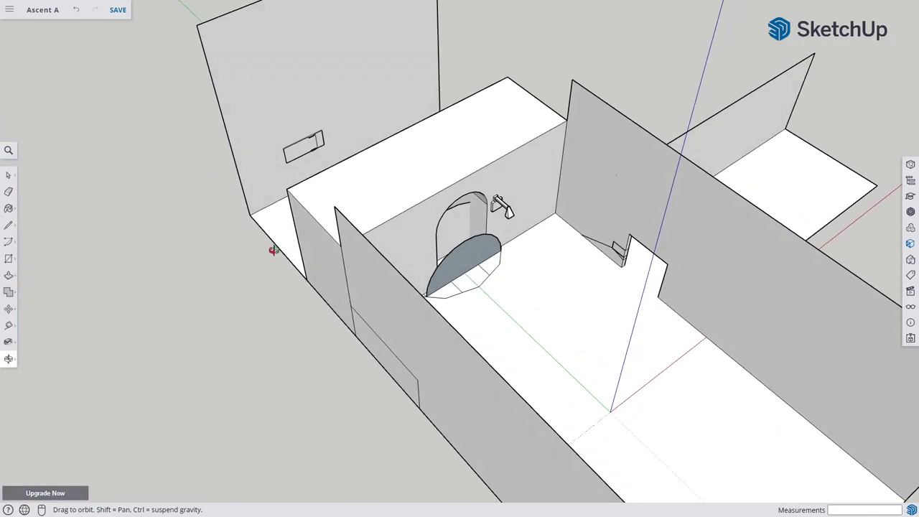
pyautogui.moveTo(273, 250); pyautogui.dragTo(397, 167)
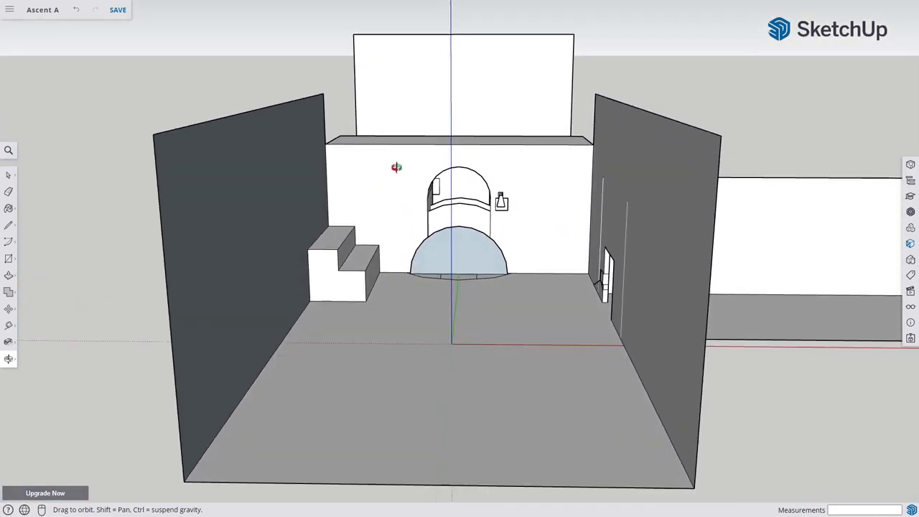